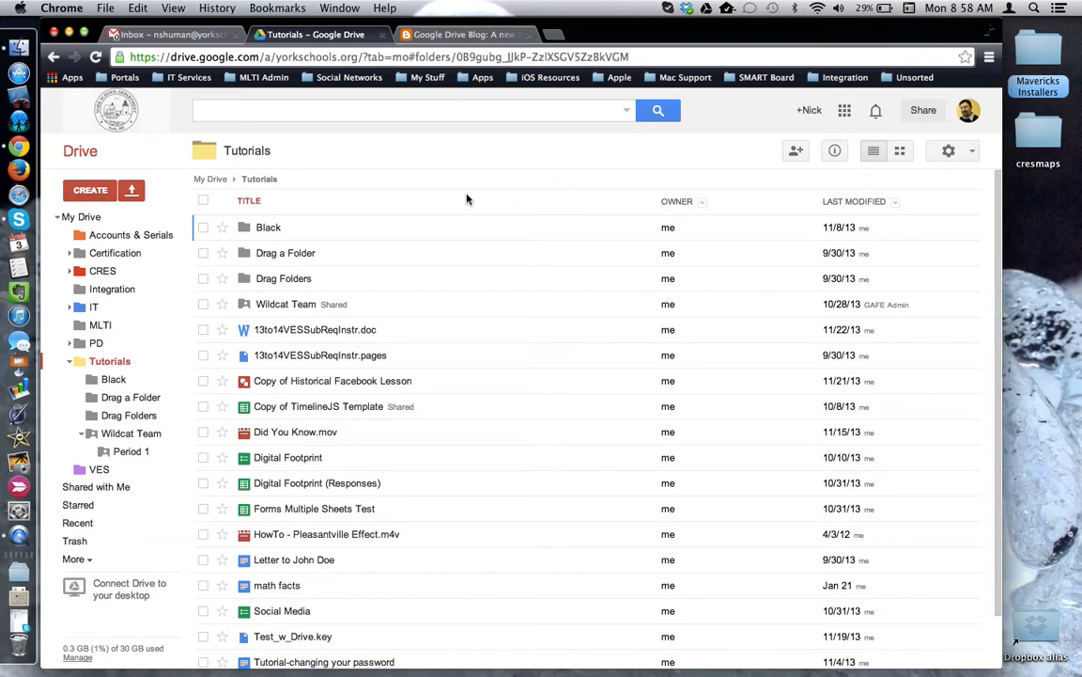
{"action": "mouse_move", "coordinate": [444, 199]}
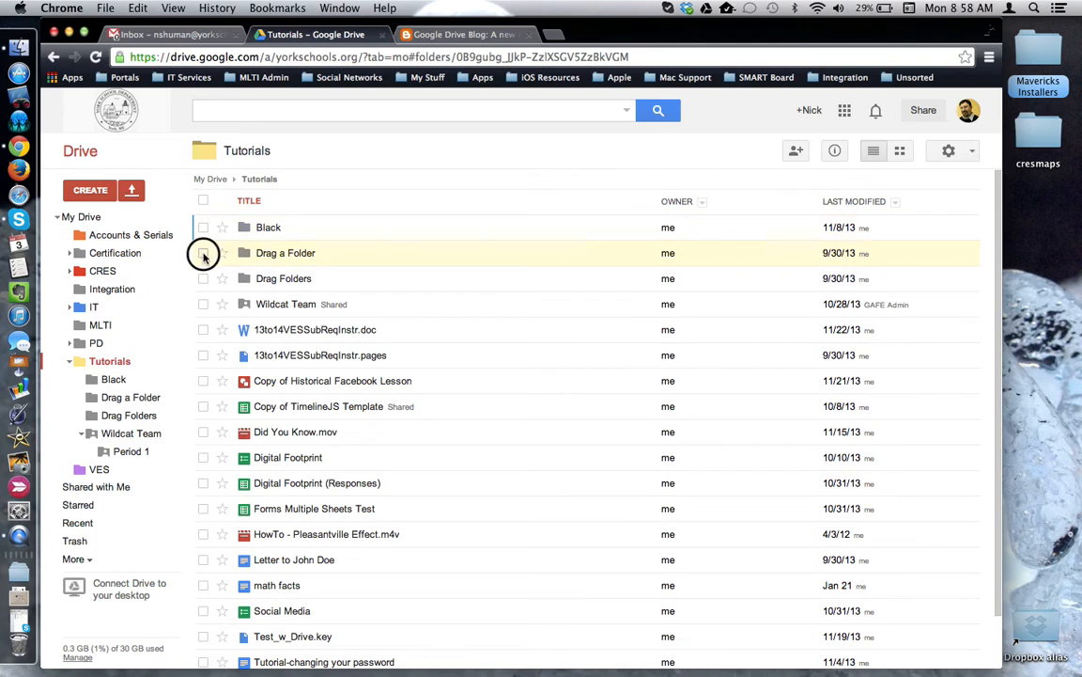
Select the Drag a Folder folder in Tutorials and show its options via the More button.
{"action": "left_click", "coordinate": [203, 252]}
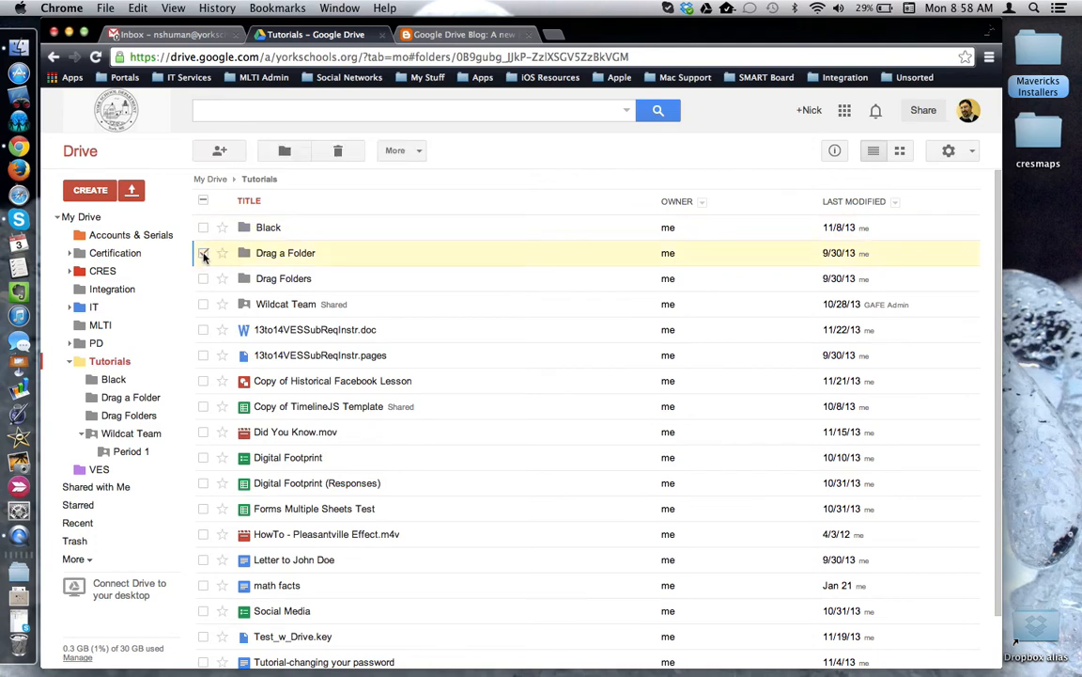
{"action": "left_click", "coordinate": [203, 252]}
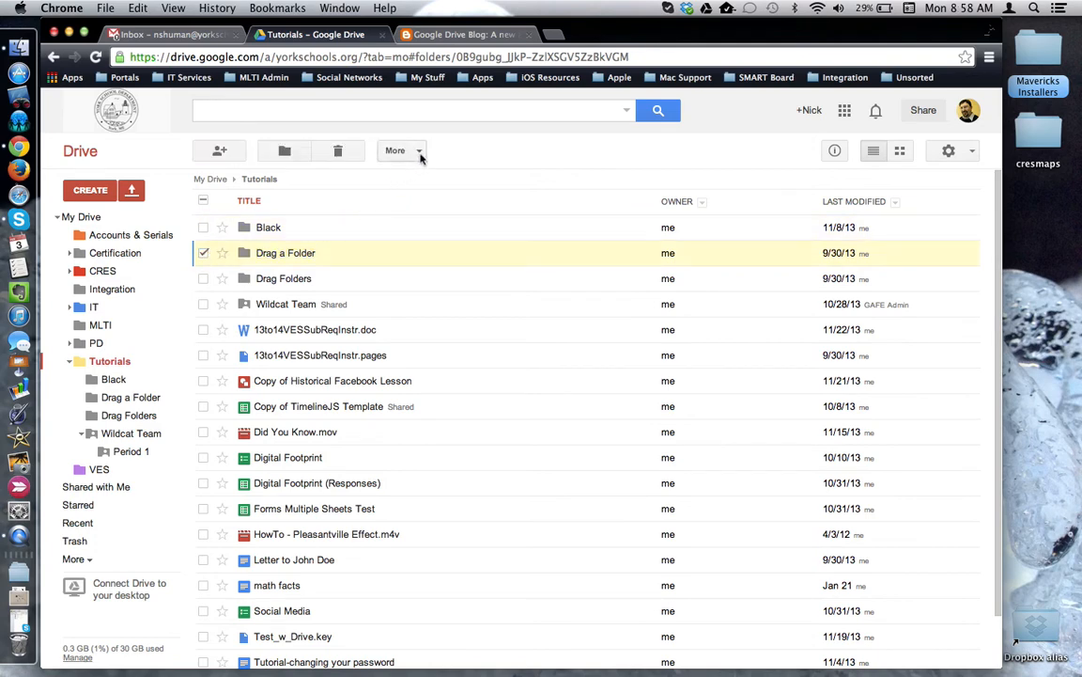
{"action": "left_click", "coordinate": [398, 150]}
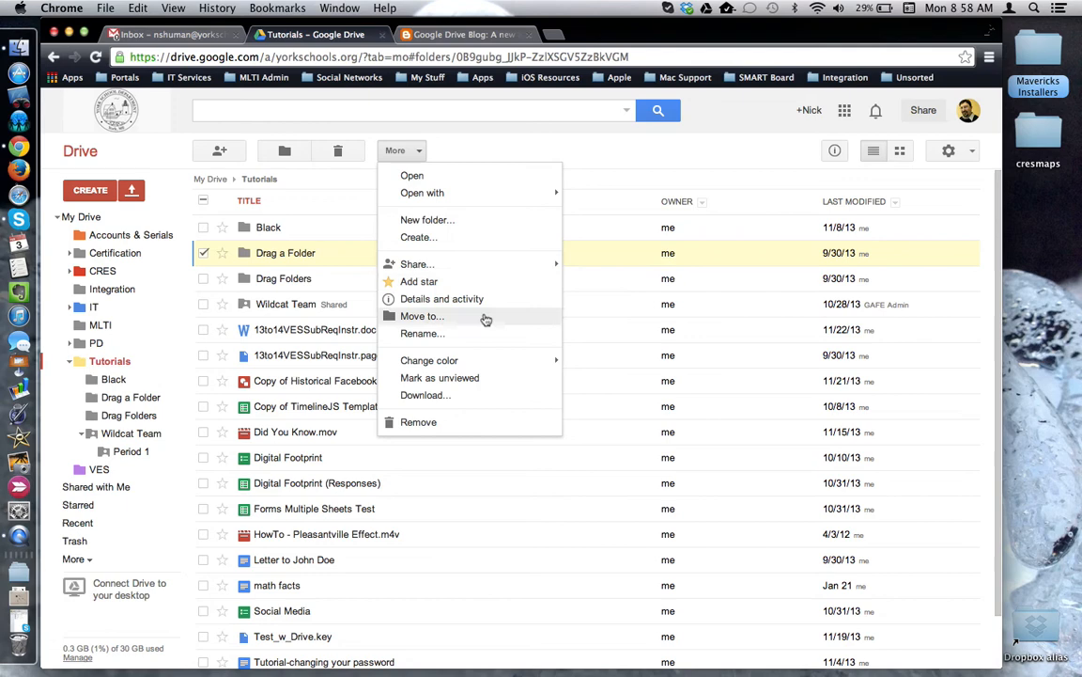
{"action": "mouse_move", "coordinate": [467, 336]}
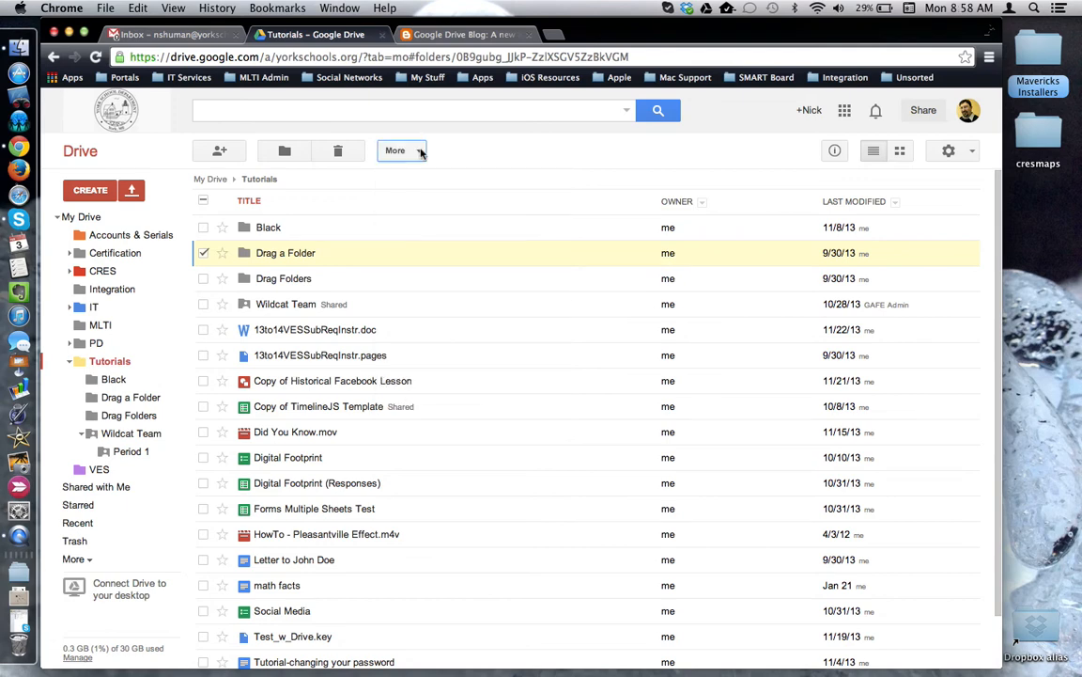
{"action": "mouse_move", "coordinate": [286, 252]}
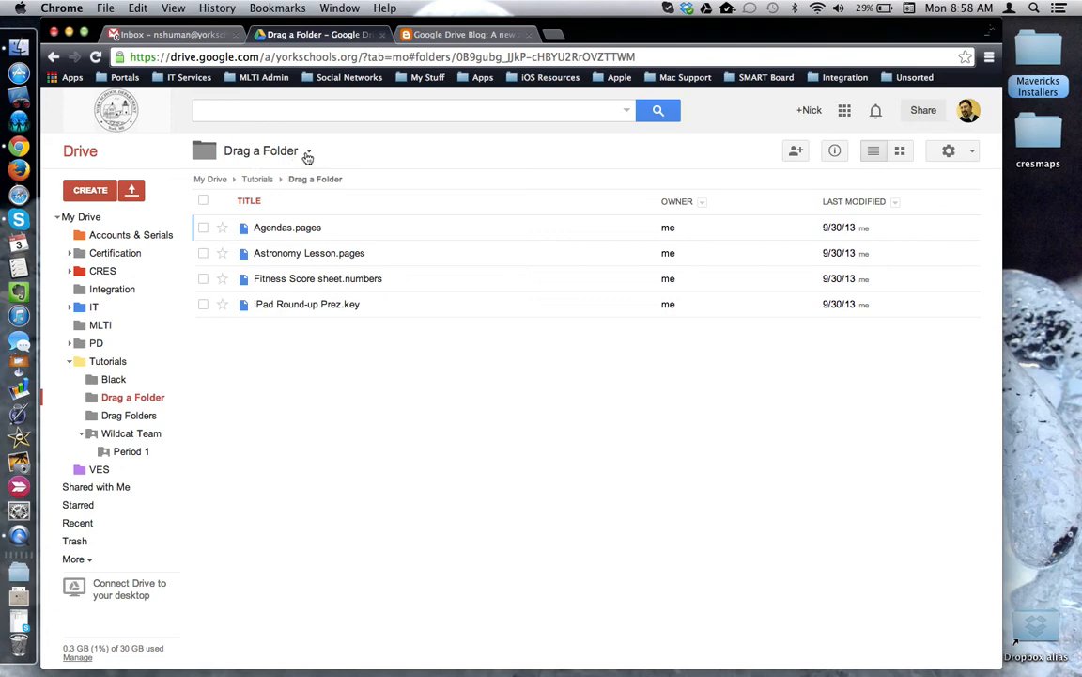
Show the open folder's options from the dropdown beside its name, then dismiss them.
{"action": "left_click", "coordinate": [309, 150]}
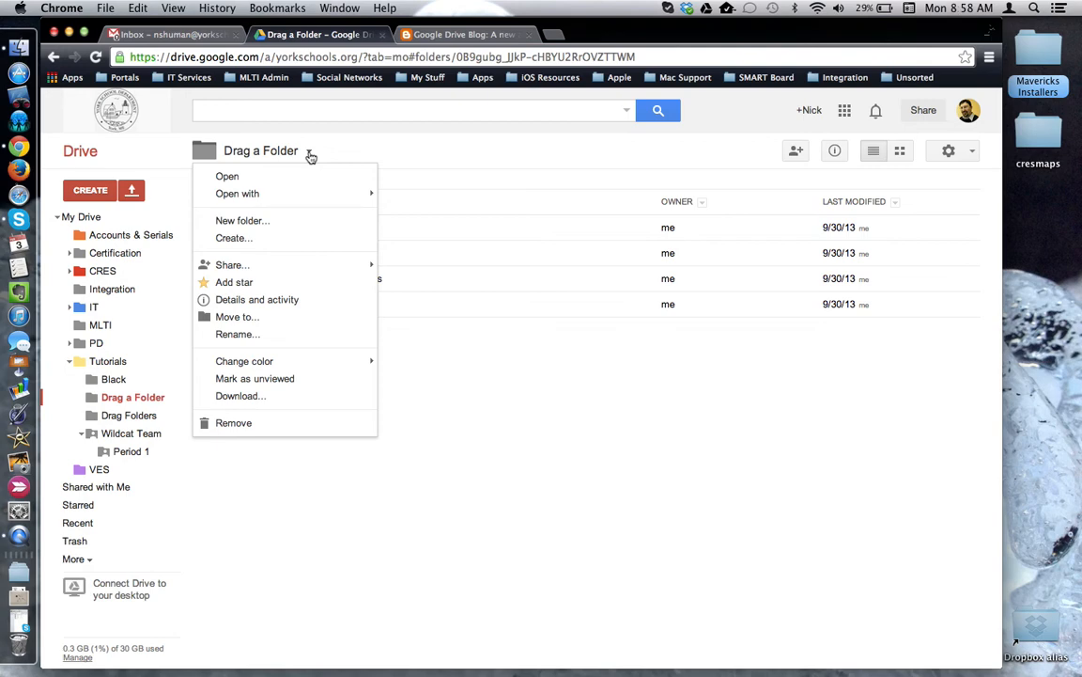
{"action": "left_click", "coordinate": [226, 177]}
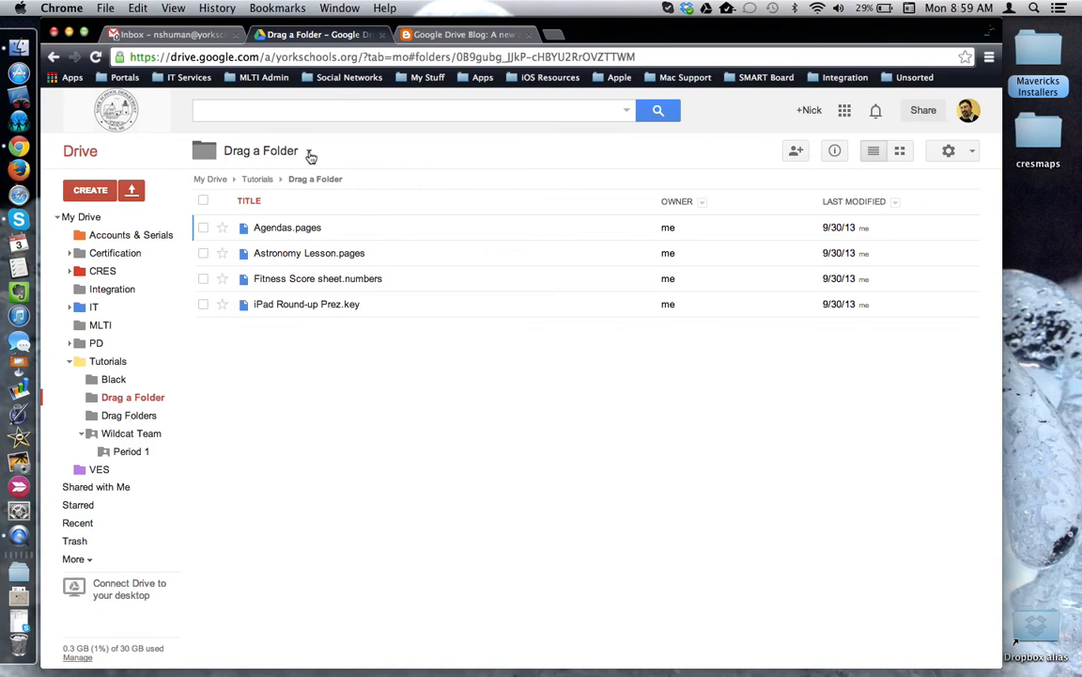
Return to Tutorials, reselect Drag a Folder and point at the More button.
{"action": "left_click", "coordinate": [257, 179]}
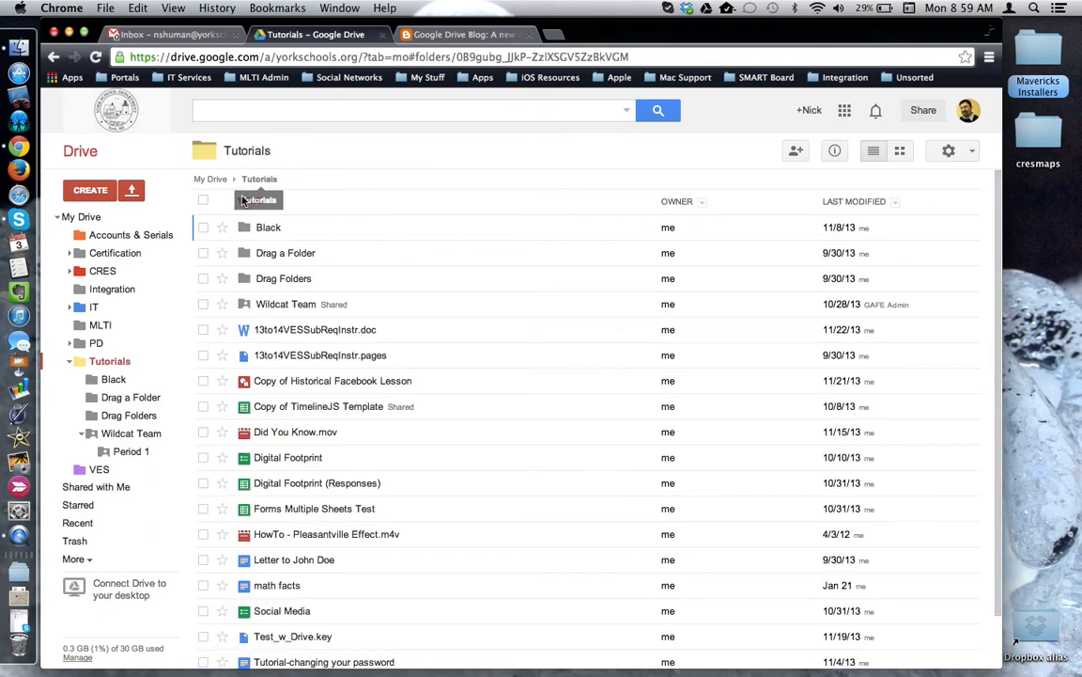
{"action": "left_click", "coordinate": [203, 252]}
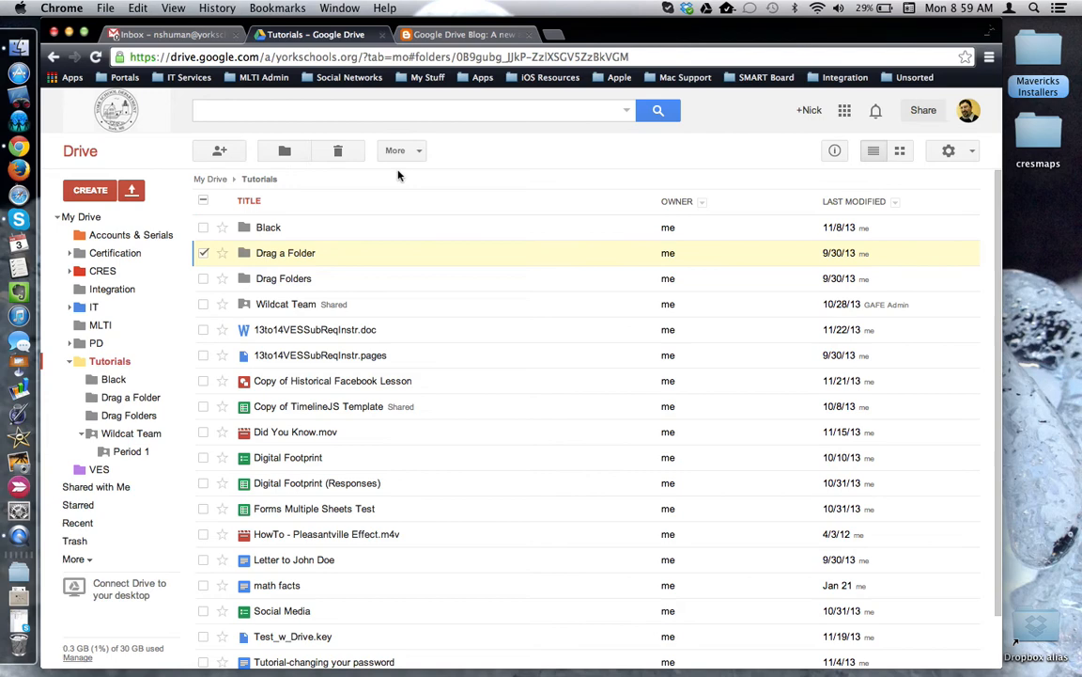
{"action": "left_click", "coordinate": [402, 150]}
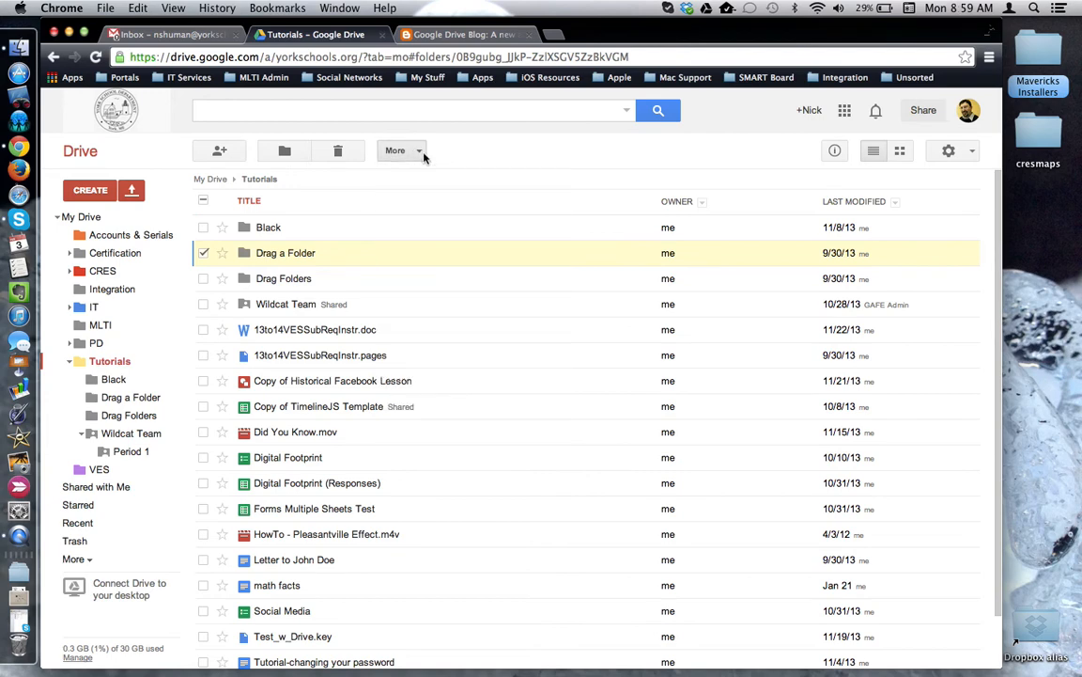
Reopen the Drag a Folder folder to list its four files.
{"action": "double_click", "coordinate": [285, 252]}
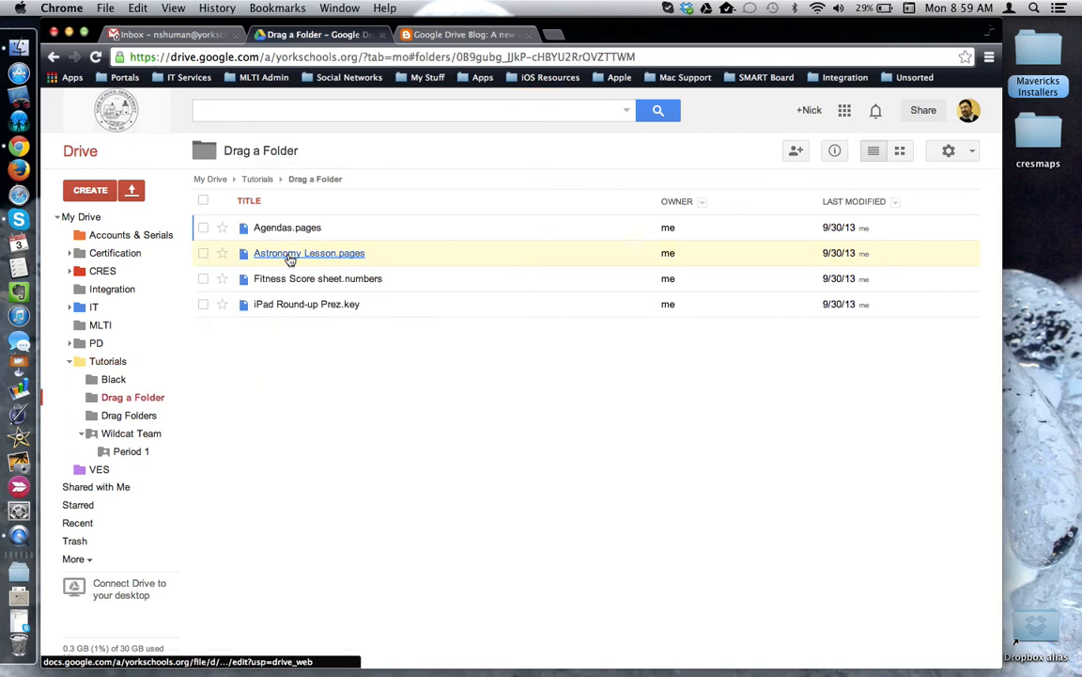
{"action": "mouse_move", "coordinate": [308, 252]}
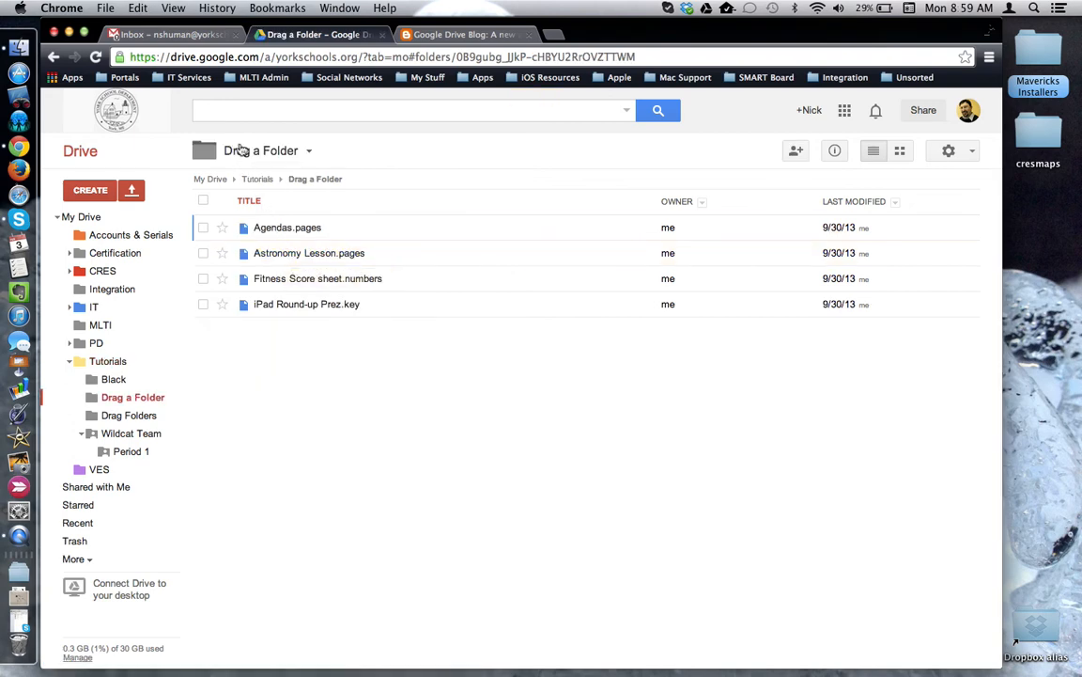
{"action": "mouse_move", "coordinate": [293, 159]}
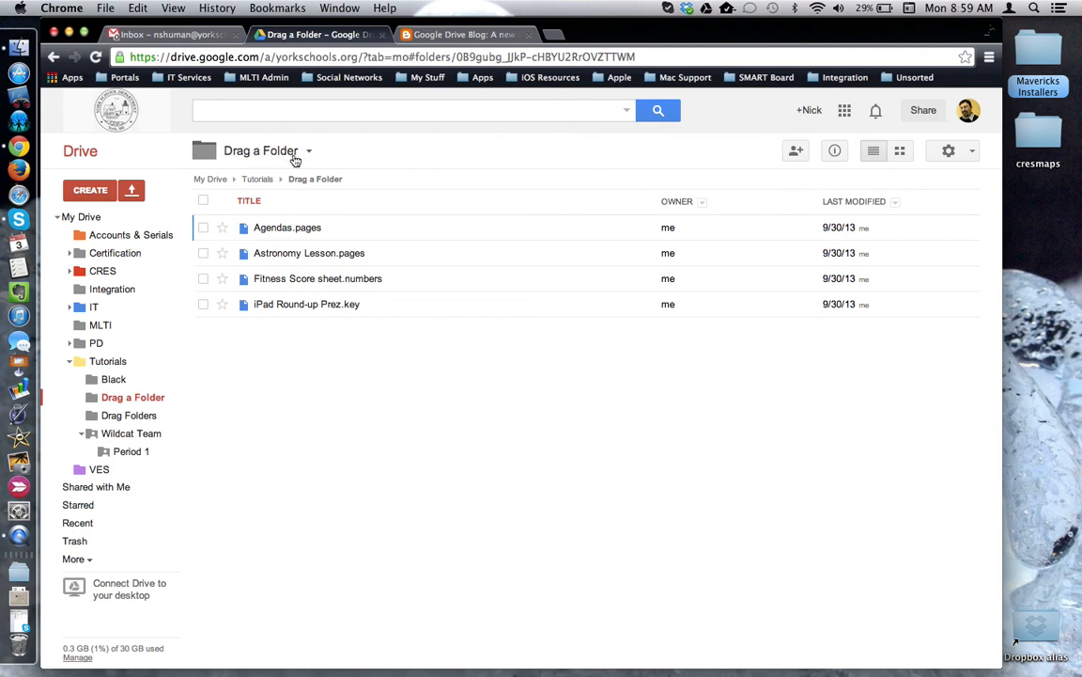